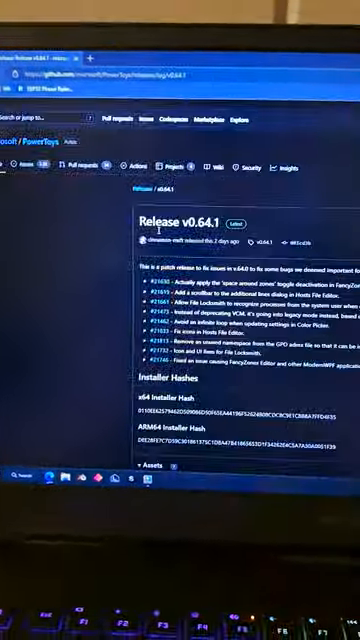
{"action": "scroll", "scroll_direction": "down", "scroll_amount": 3}
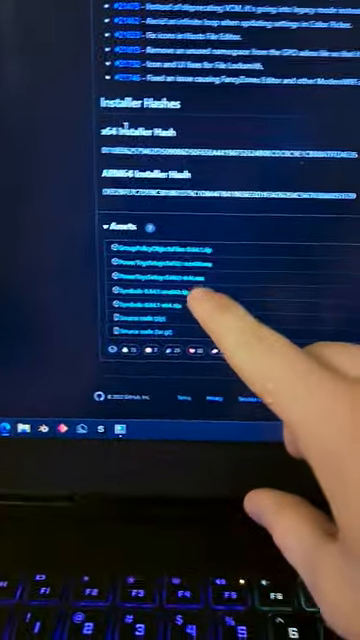